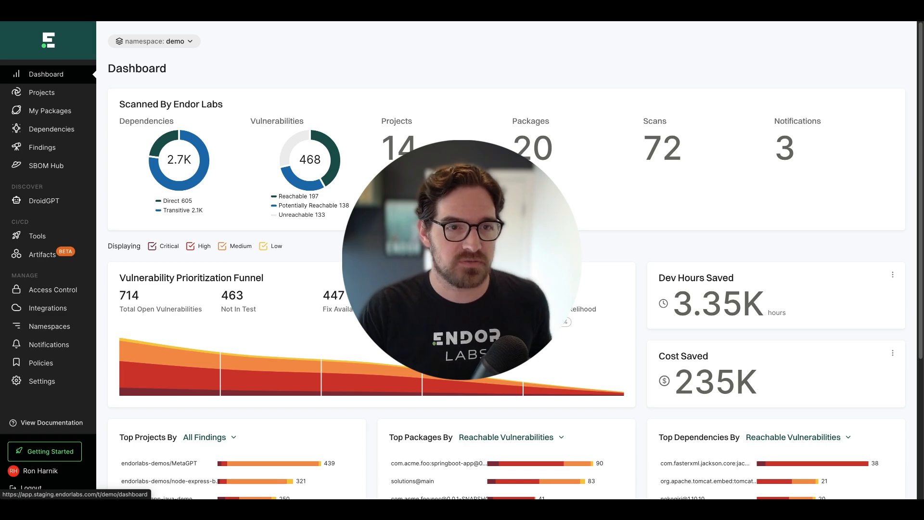
Step: Open the endorlabs/vuln-spring-boot project from the Projects list
{"action": "left_click", "coordinate": [42, 92]}
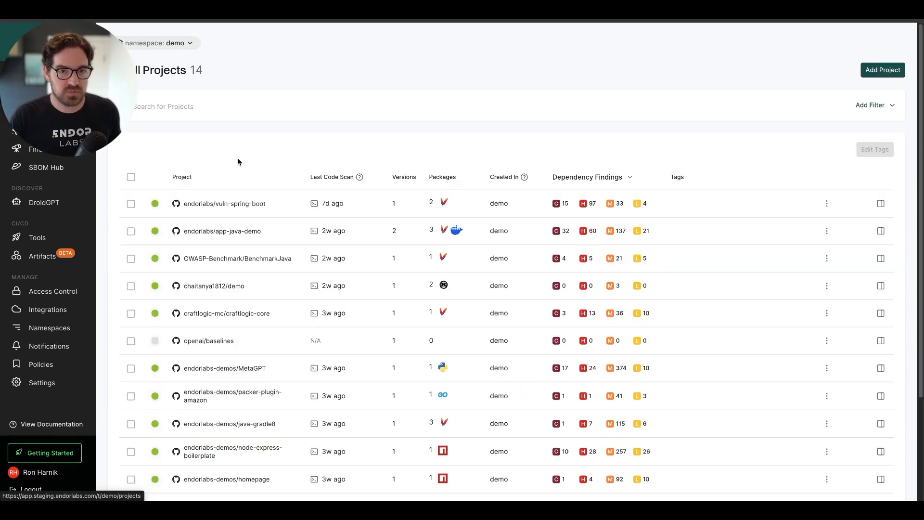
{"action": "left_click", "coordinate": [225, 203]}
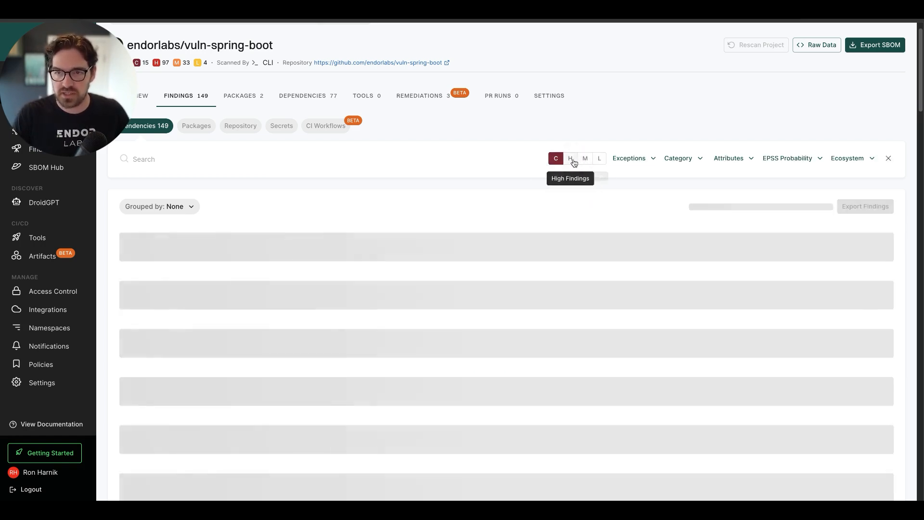
Step: Add high severity and filter attributes to Fix Available Yes, Reachable Function Yes, Test Dependency No
{"action": "left_click", "coordinate": [569, 158]}
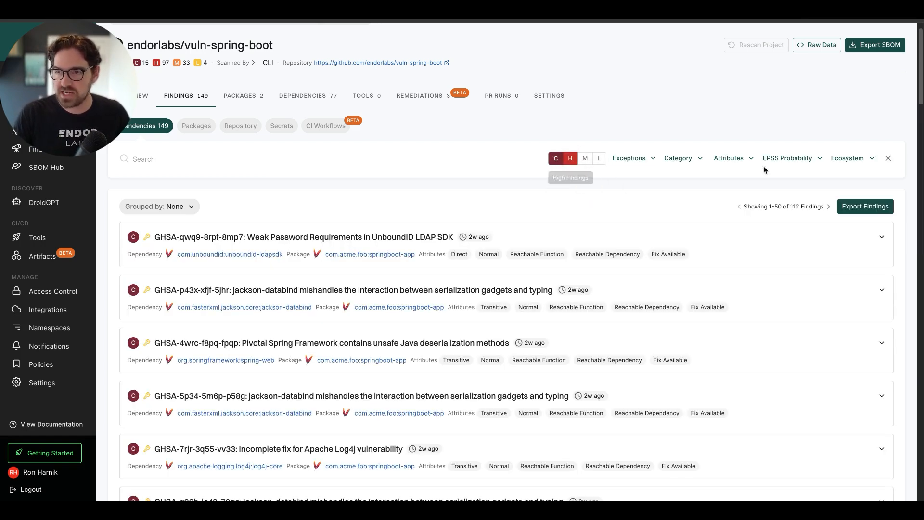
{"action": "left_click", "coordinate": [729, 158]}
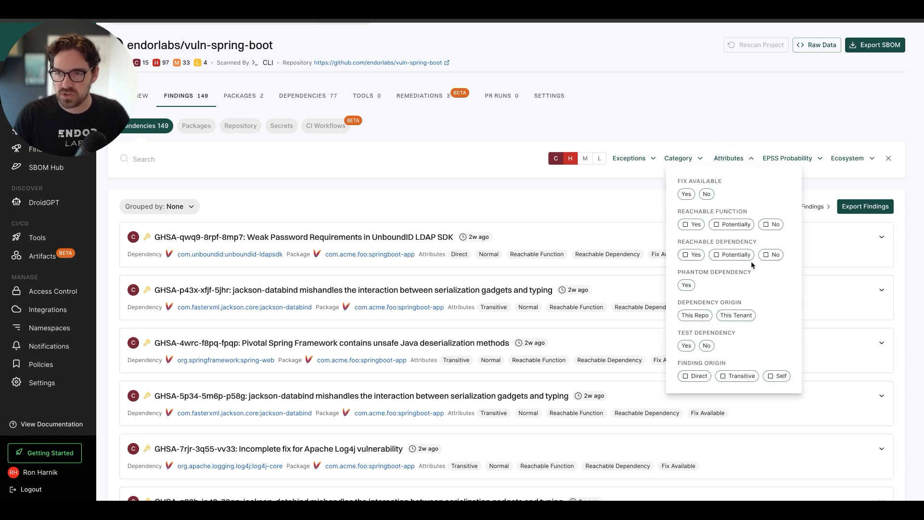
{"action": "mouse_move", "coordinate": [698, 212]}
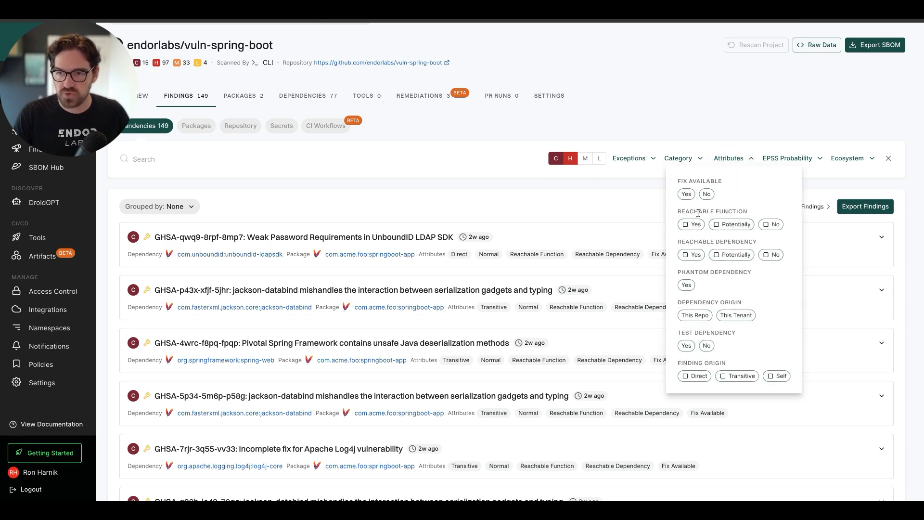
{"action": "left_click", "coordinate": [691, 224]}
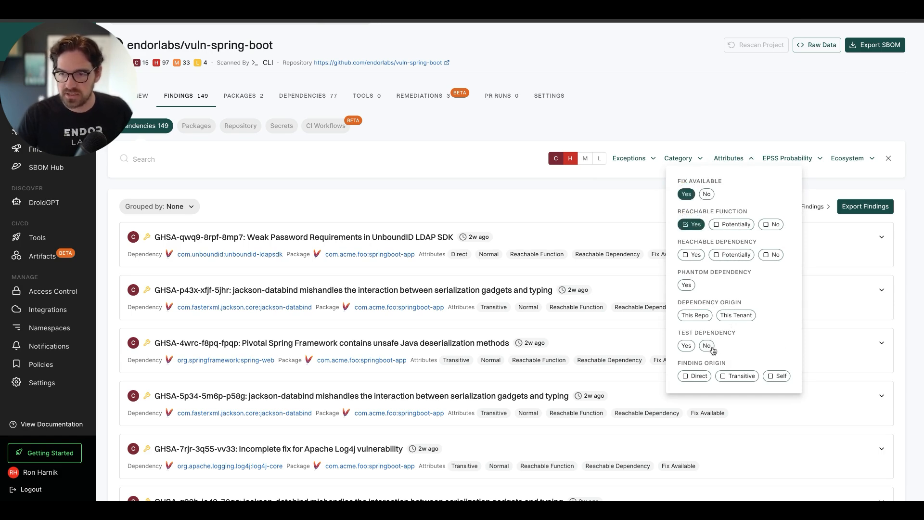
{"action": "left_click", "coordinate": [706, 346]}
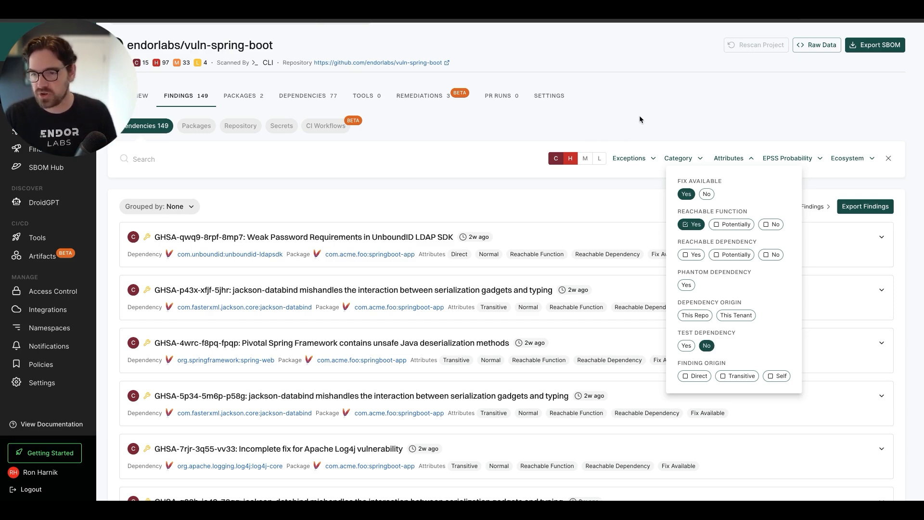
{"action": "left_click", "coordinate": [786, 158]}
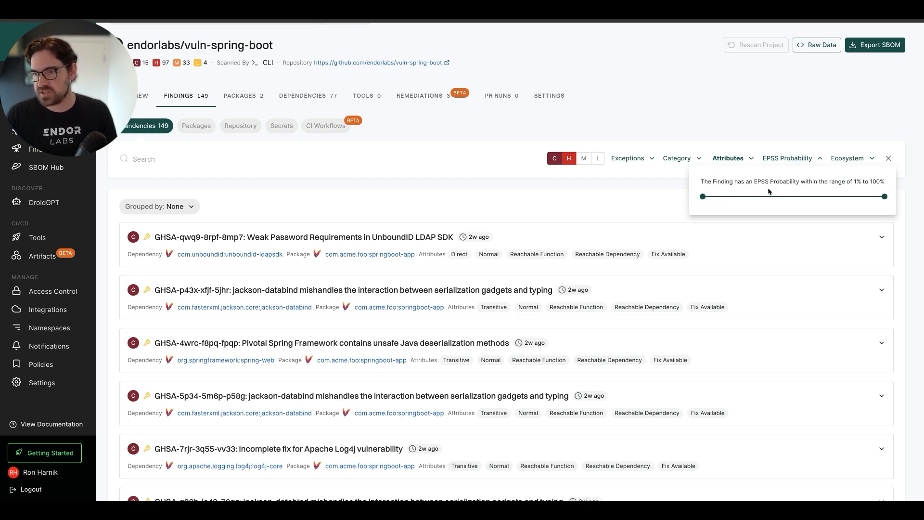
{"action": "mouse_move", "coordinate": [722, 115]}
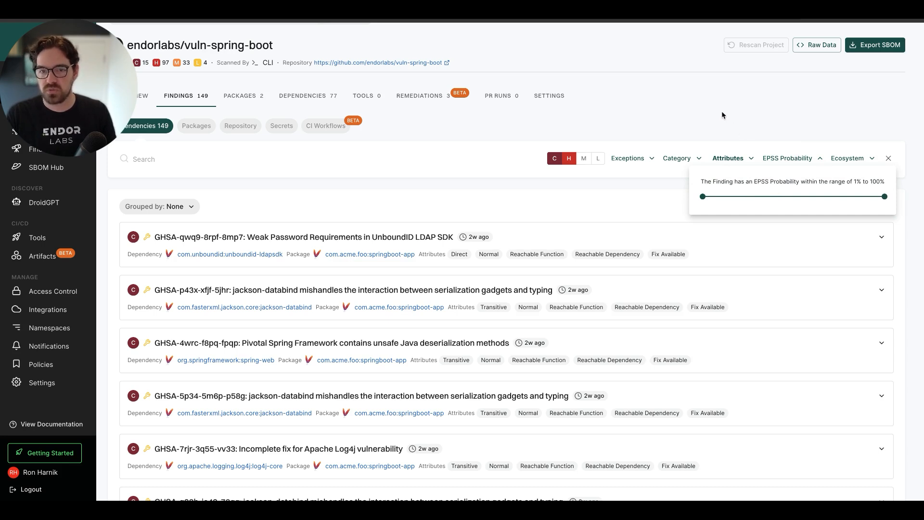
{"action": "mouse_move", "coordinate": [706, 117]}
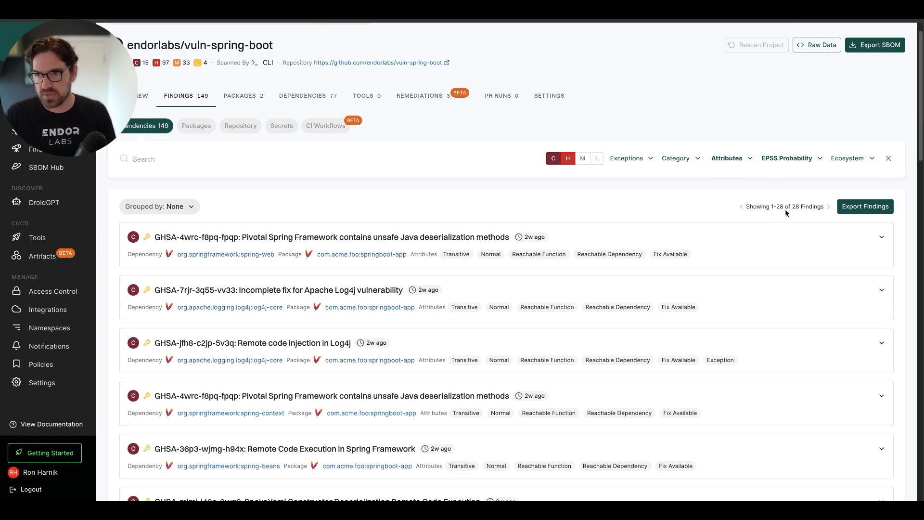
{"action": "mouse_move", "coordinate": [636, 208]}
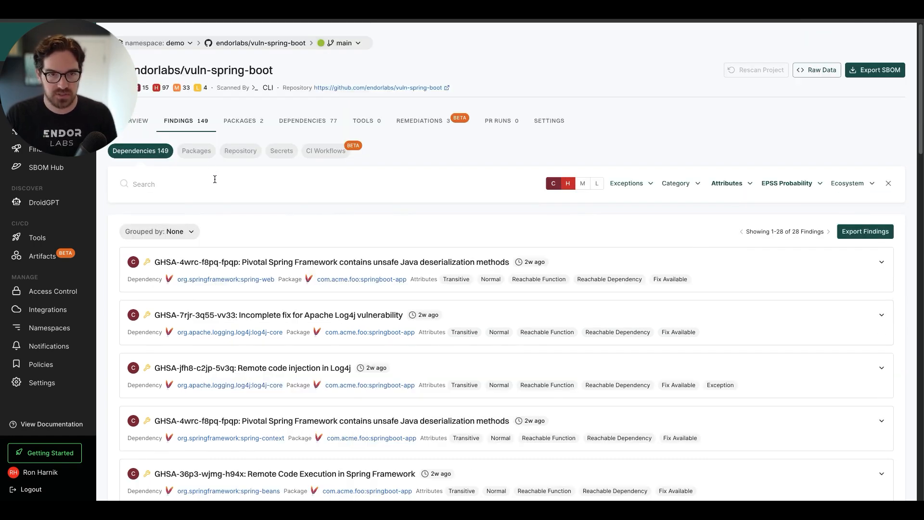
Step: Search the findings for jackson-databind and expand the GHSA-h3cw-g4mq-c5x2 Code Injection finding
{"action": "type", "text": "jackson-databind"}
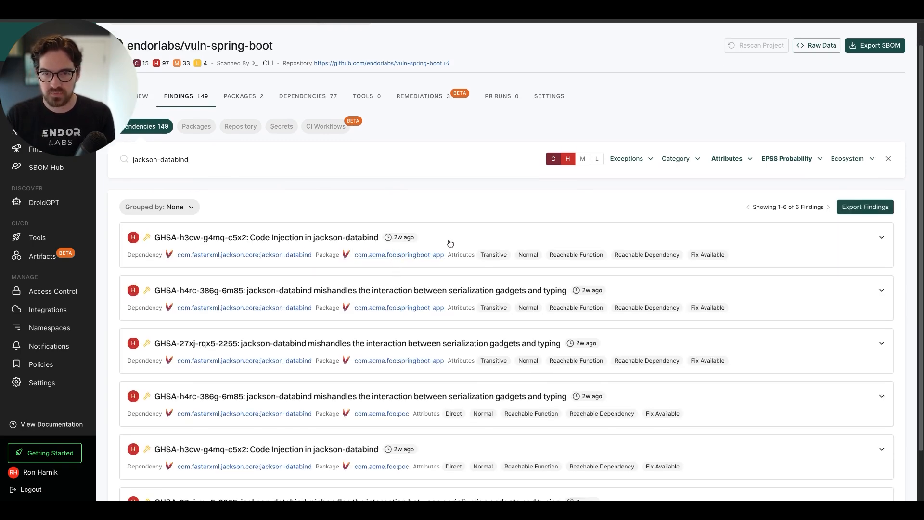
{"action": "left_click", "coordinate": [267, 237]}
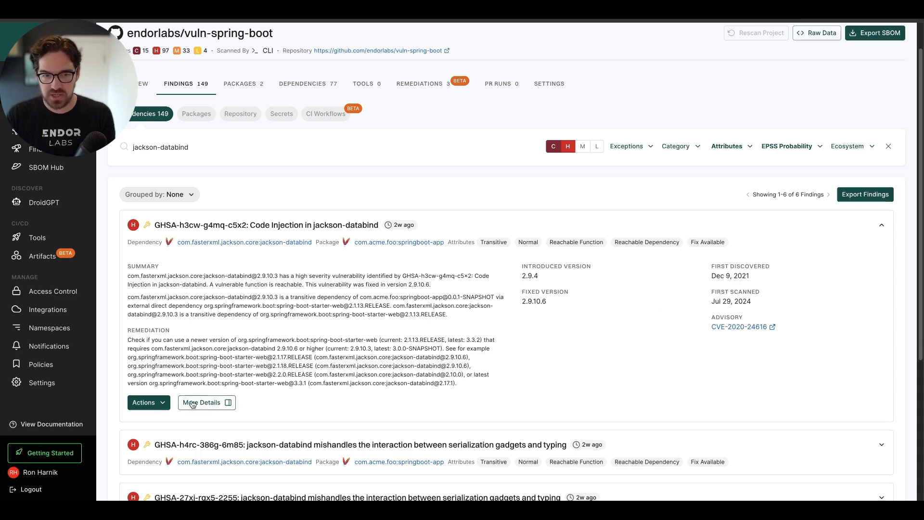
Step: View the finding's full details and its Call Paths, selecting fixed version 2.9.10.6
{"action": "left_click", "coordinate": [204, 403]}
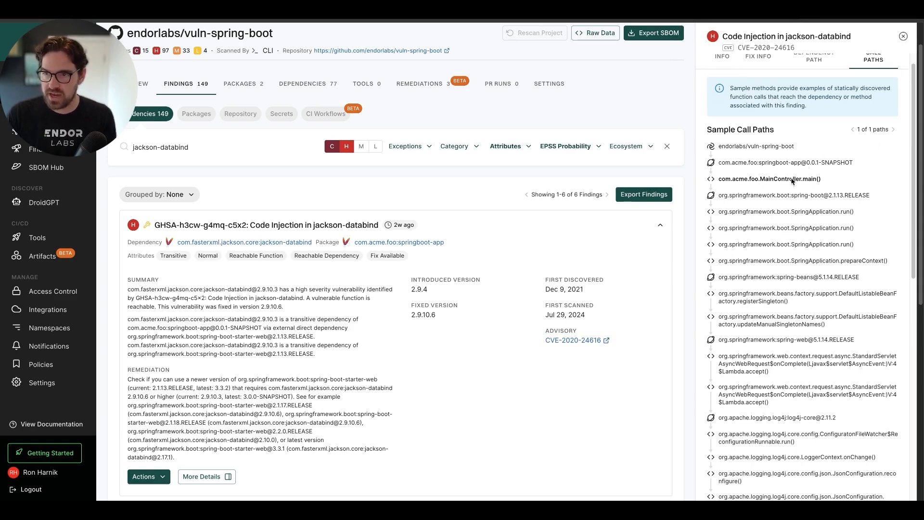
{"action": "scroll", "scroll_direction": "down", "scroll_amount": 3}
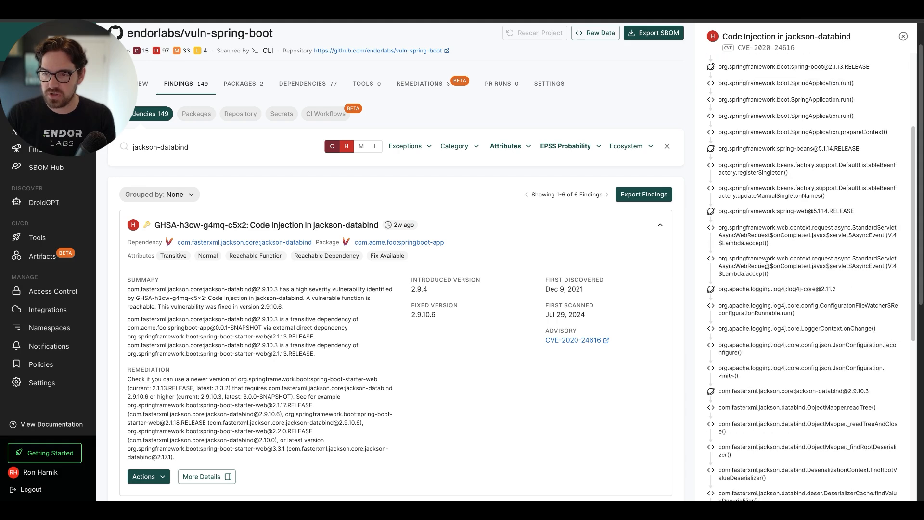
{"action": "scroll", "scroll_direction": "down", "scroll_amount": 3}
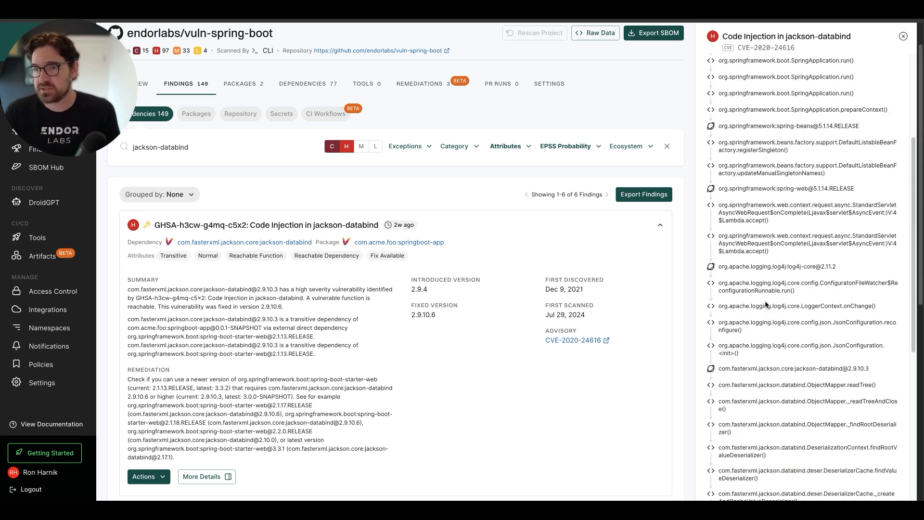
{"action": "left_click", "coordinate": [873, 74]}
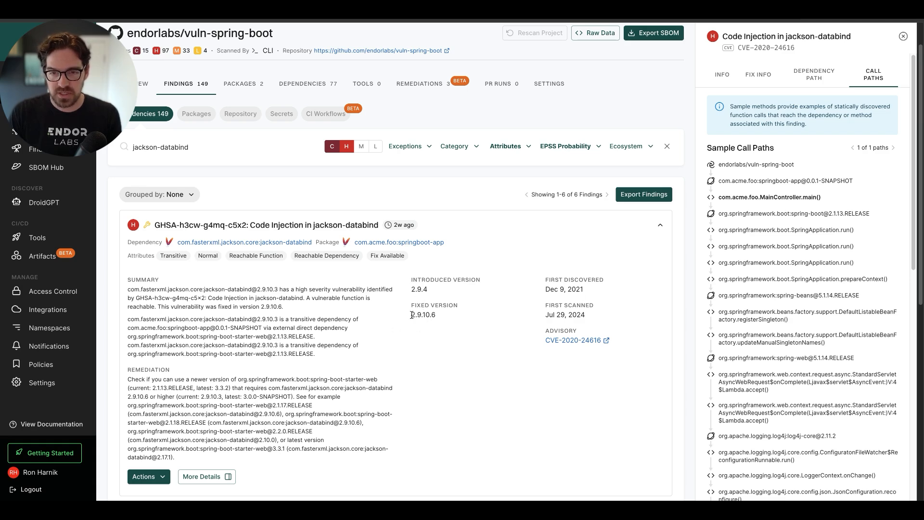
{"action": "double_click", "coordinate": [422, 314]}
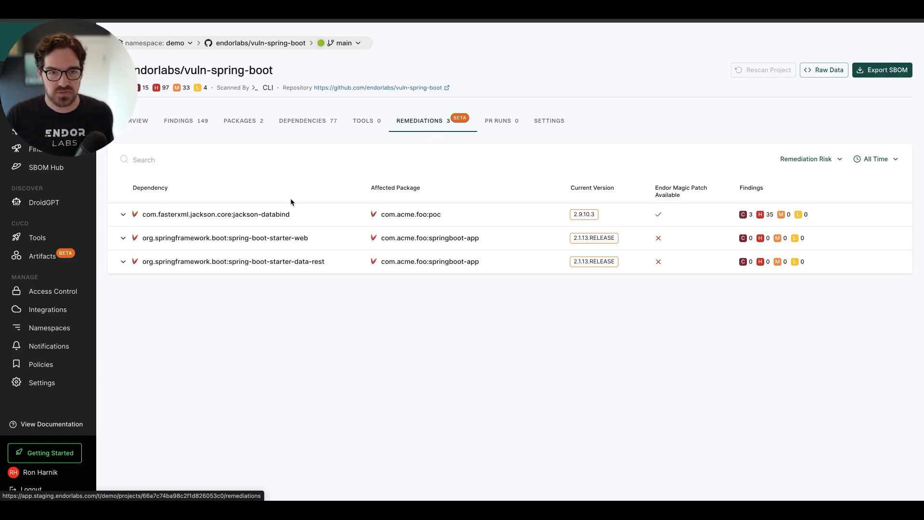
{"action": "mouse_move", "coordinate": [283, 222]}
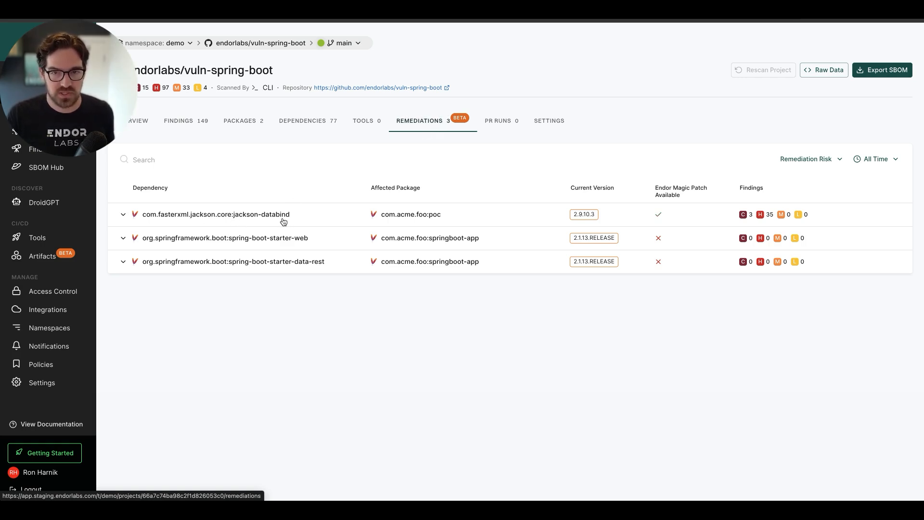
Step: Expand the jackson-databind row to show the Magic Patch and version upgrade options
{"action": "left_click", "coordinate": [123, 214]}
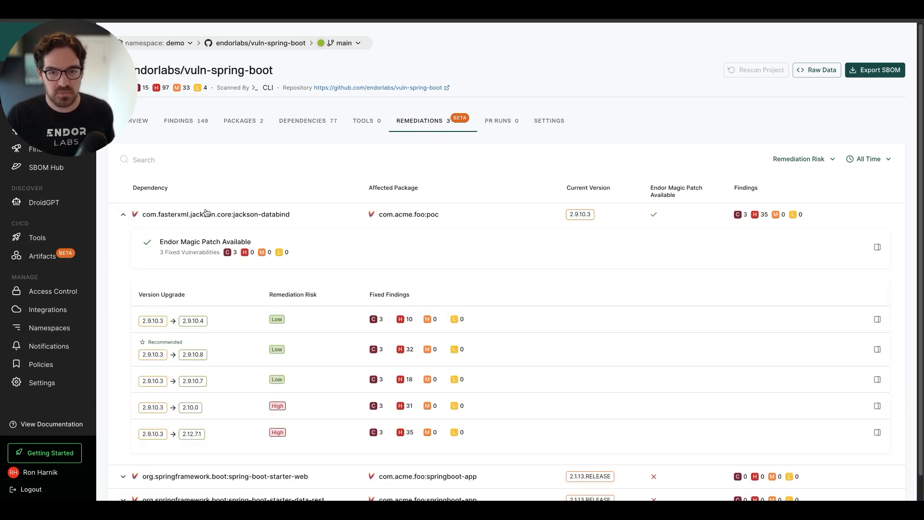
{"action": "scroll", "scroll_direction": "down", "scroll_amount": 3}
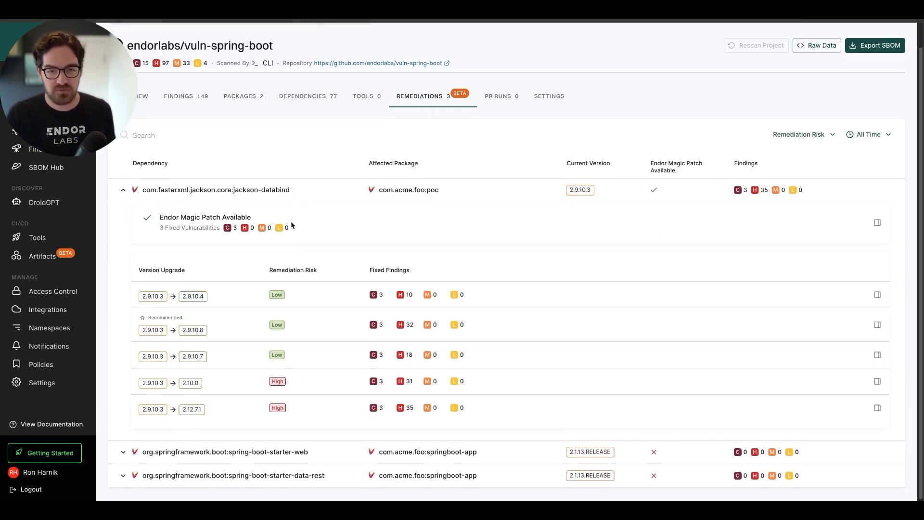
{"action": "mouse_move", "coordinate": [250, 382]}
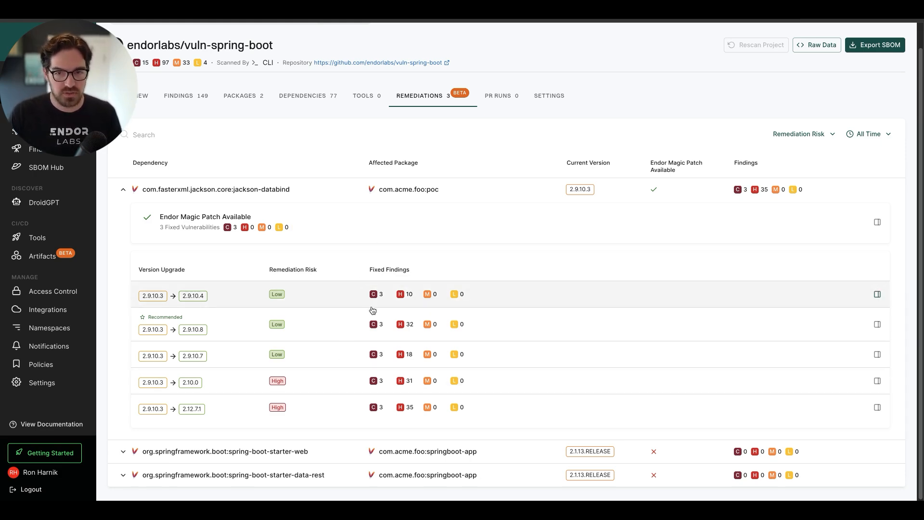
{"action": "mouse_move", "coordinate": [404, 305]}
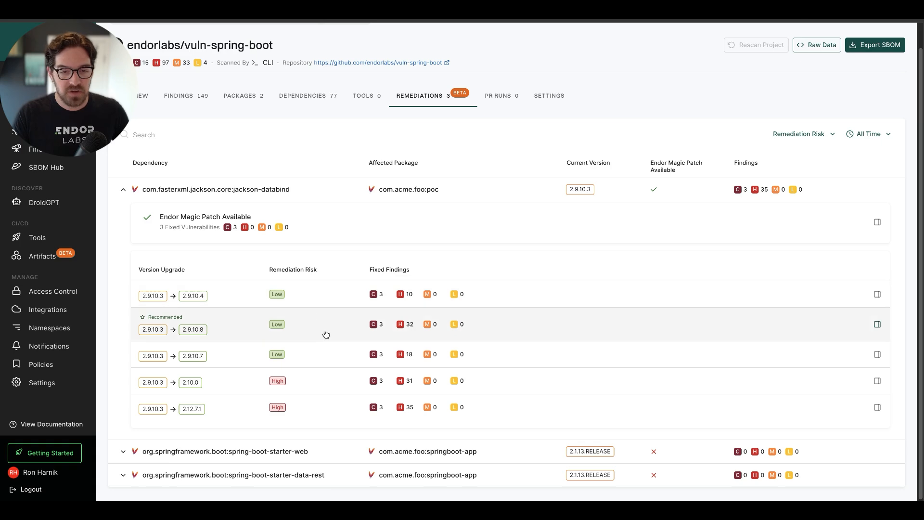
{"action": "mouse_move", "coordinate": [327, 410]}
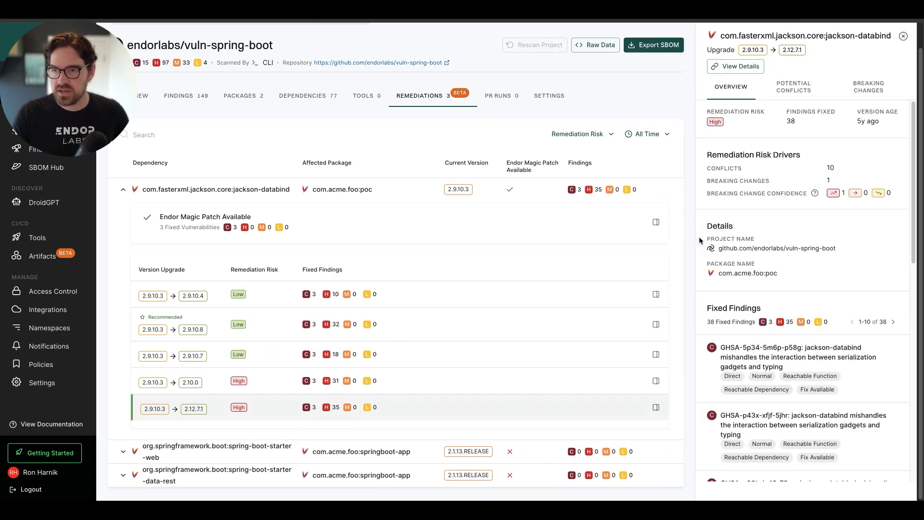
Step: Review Breaking Changes for the 2.9.10.3 → 2.12.71 upgrade, checking the Overview in between
{"action": "left_click", "coordinate": [867, 86]}
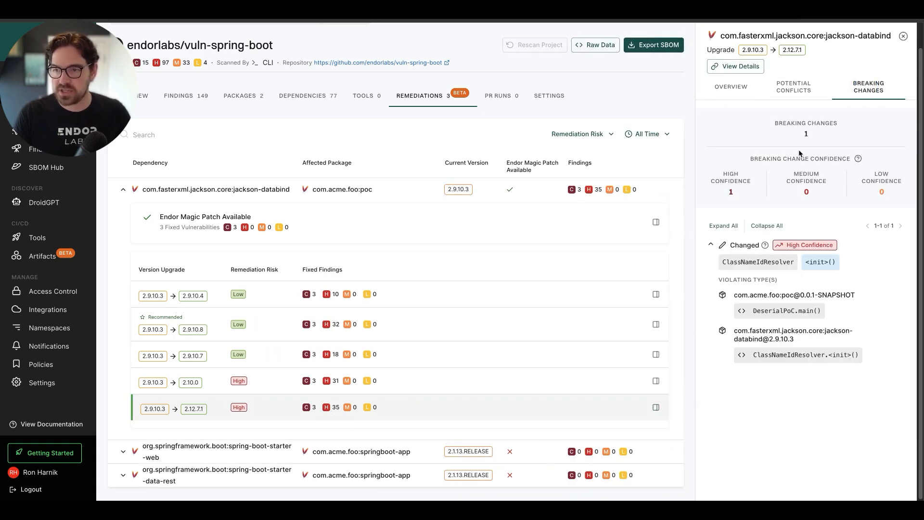
{"action": "left_click", "coordinate": [731, 87]}
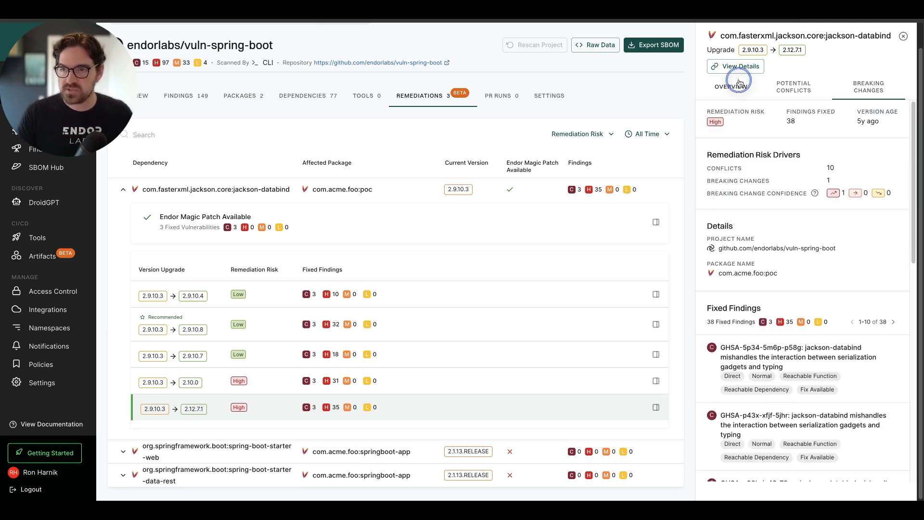
{"action": "scroll", "scroll_direction": "down", "scroll_amount": 3}
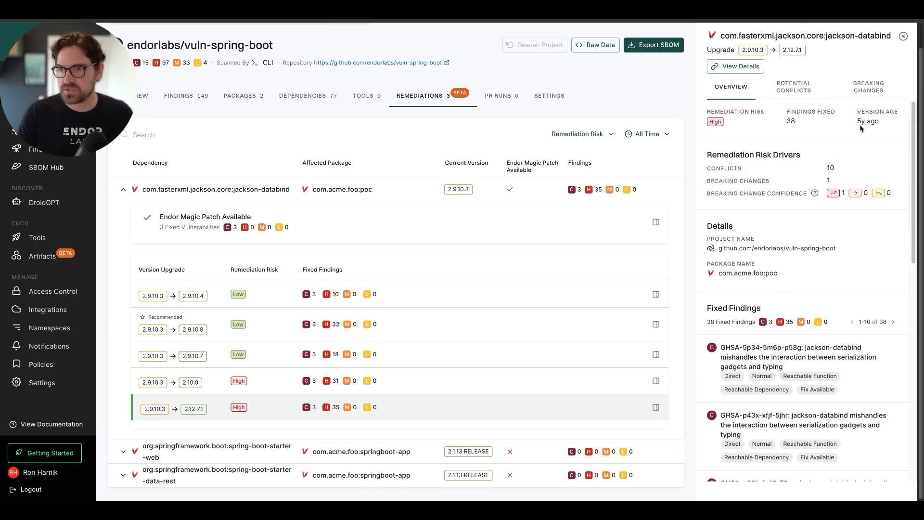
{"action": "left_click", "coordinate": [867, 86]}
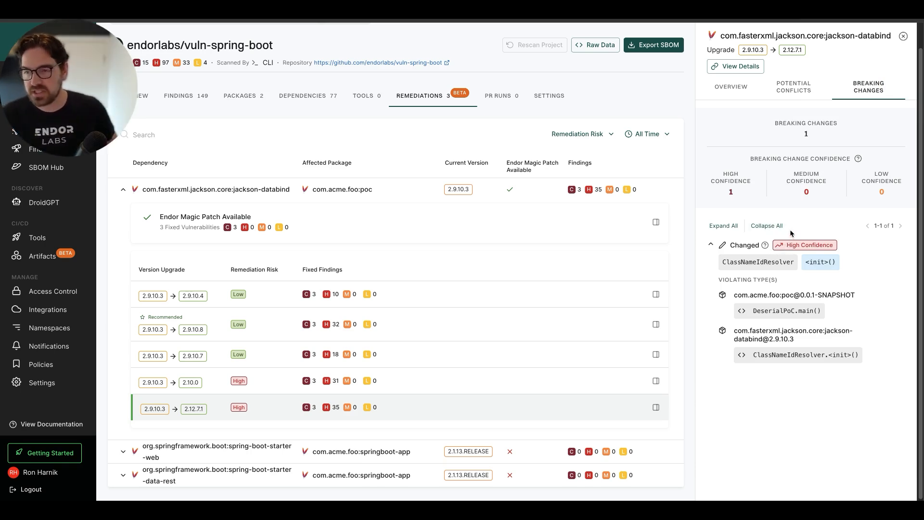
{"action": "mouse_move", "coordinate": [745, 269]}
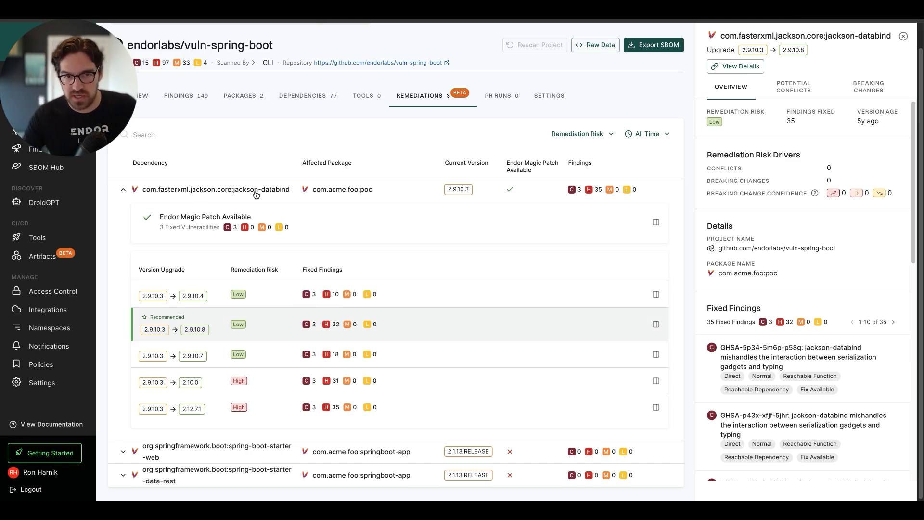
{"action": "mouse_move", "coordinate": [196, 220]}
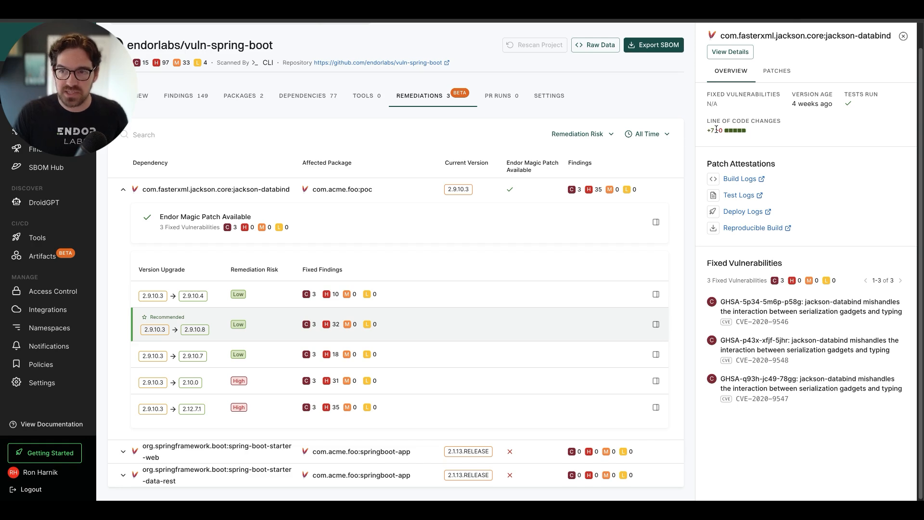
{"action": "mouse_move", "coordinate": [709, 142]}
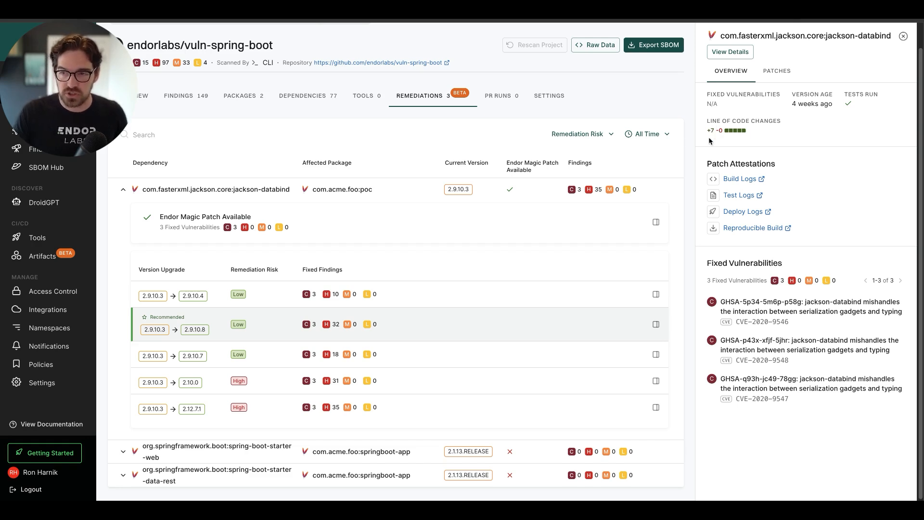
{"action": "mouse_move", "coordinate": [758, 386]}
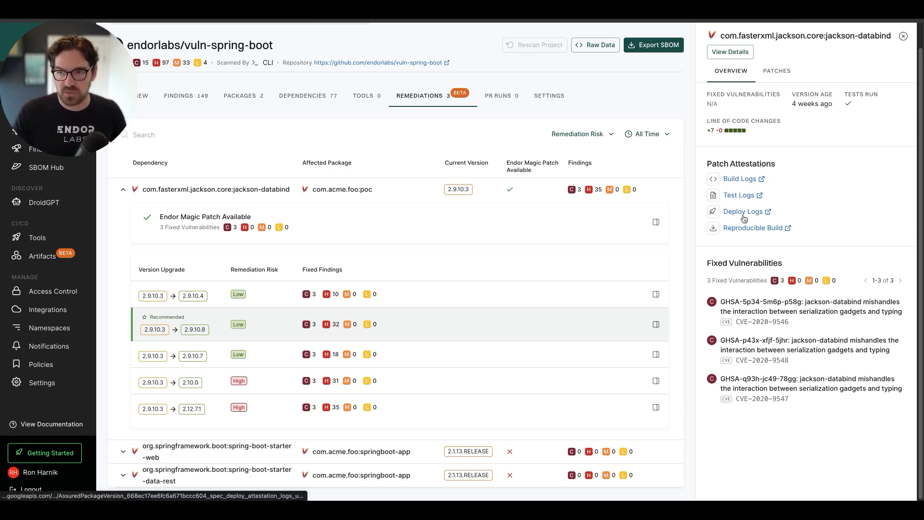
{"action": "mouse_move", "coordinate": [772, 230]}
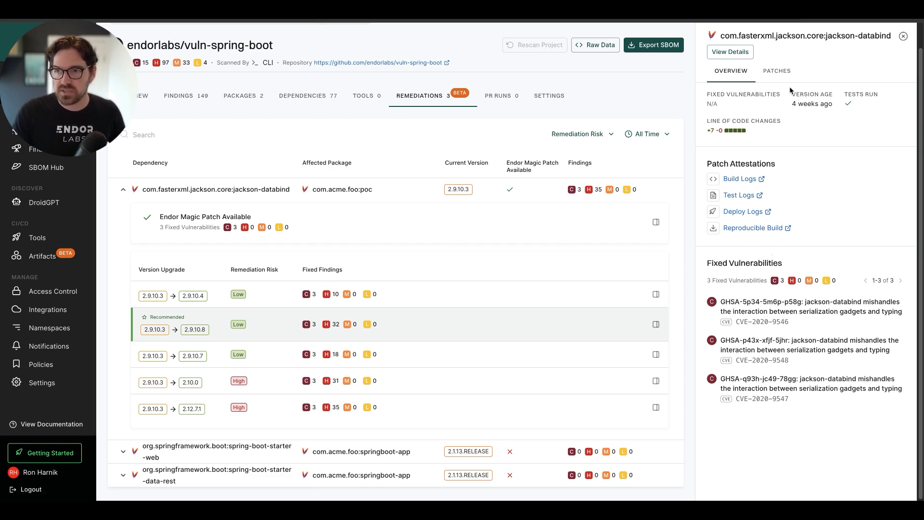
{"action": "left_click", "coordinate": [776, 70]}
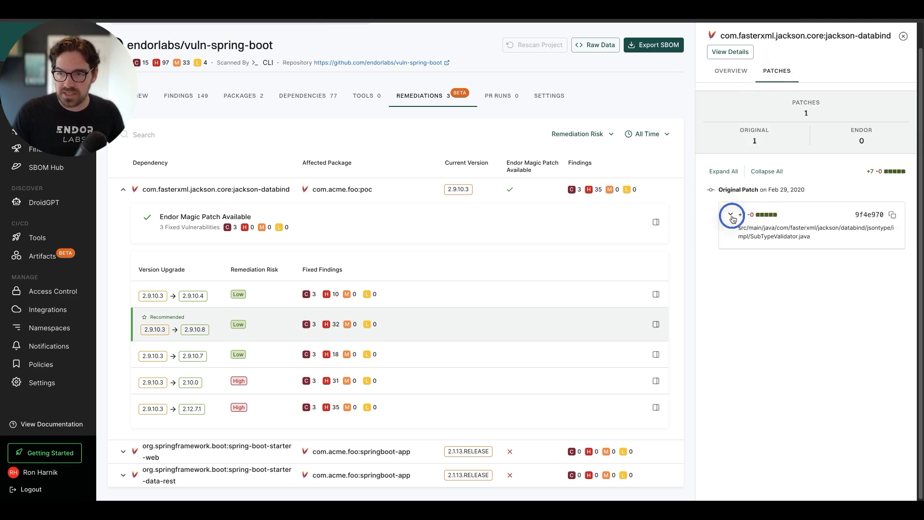
{"action": "left_click", "coordinate": [732, 215]}
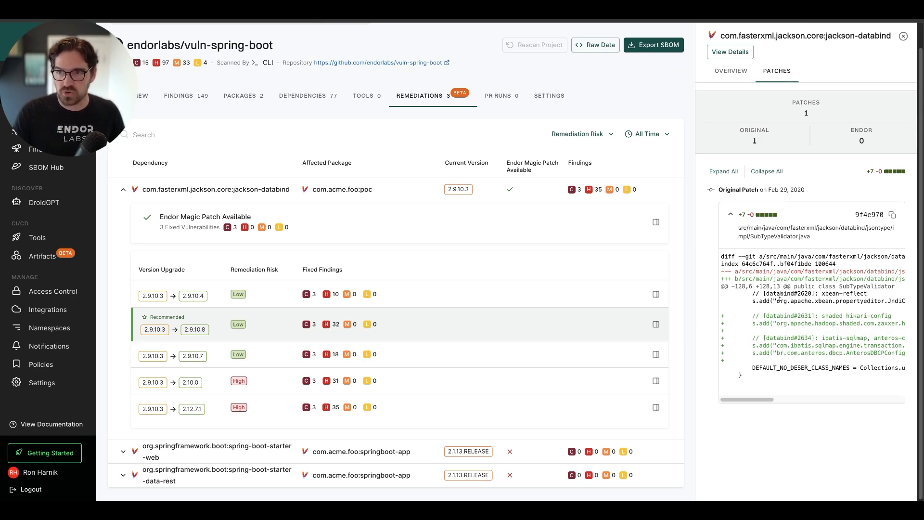
{"action": "left_click", "coordinate": [730, 70]}
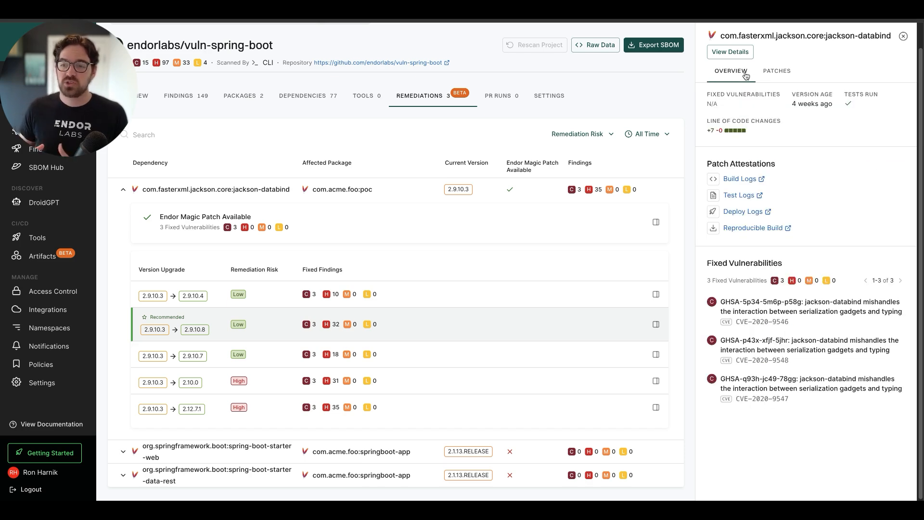